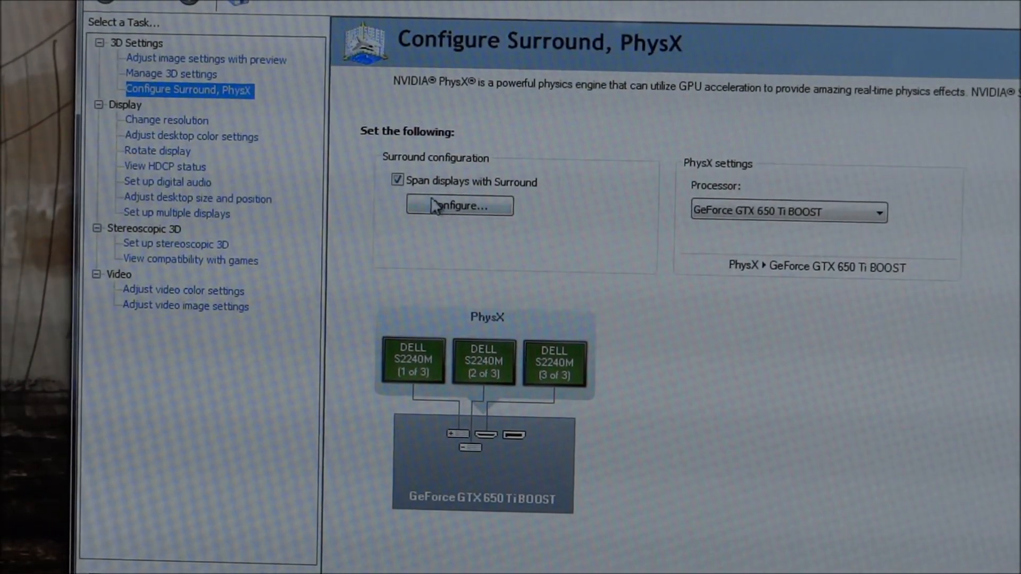
{"action": "mouse_move", "coordinate": [526, 306]}
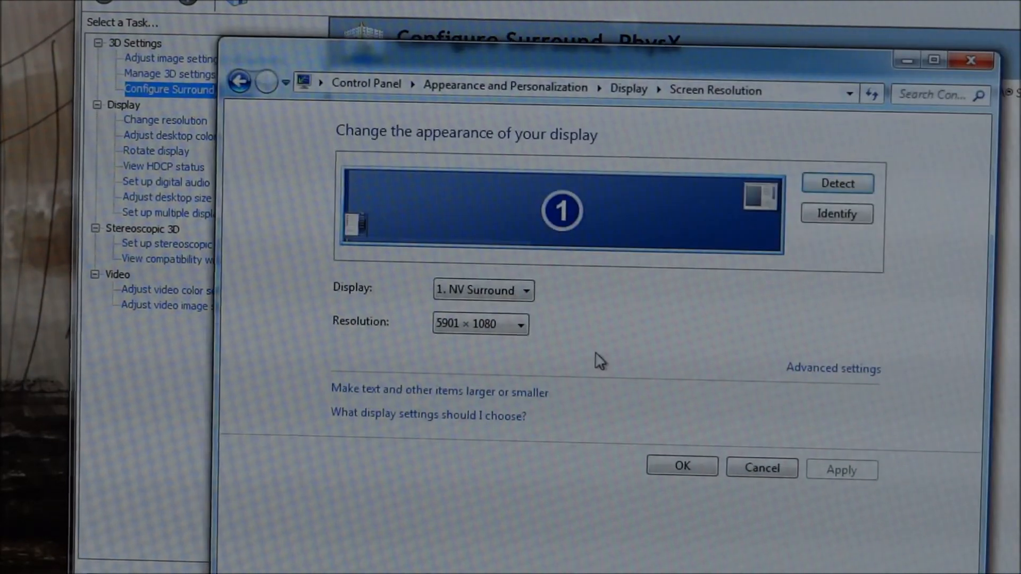
{"action": "mouse_move", "coordinate": [604, 313]}
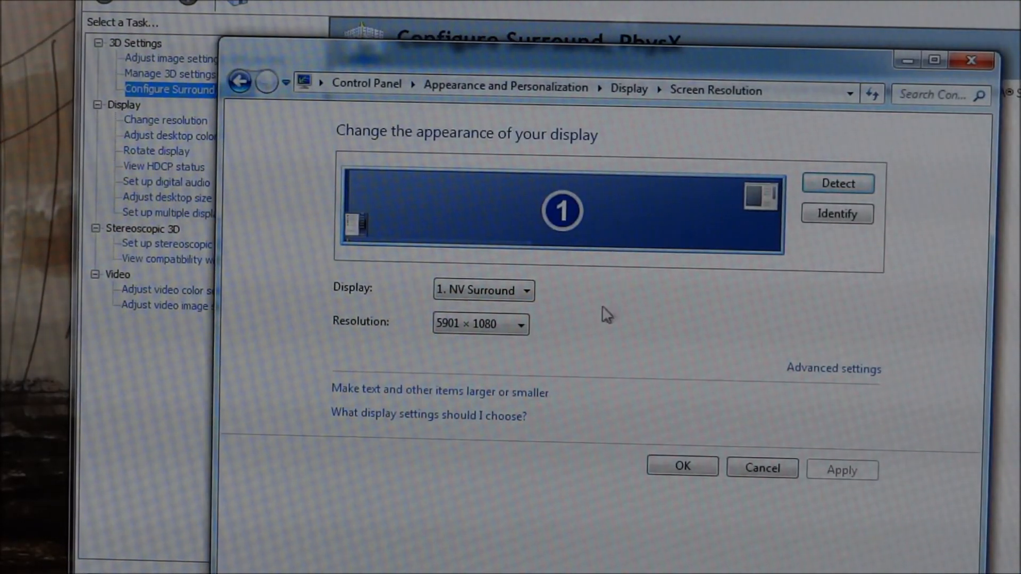
{"action": "mouse_move", "coordinate": [657, 408]}
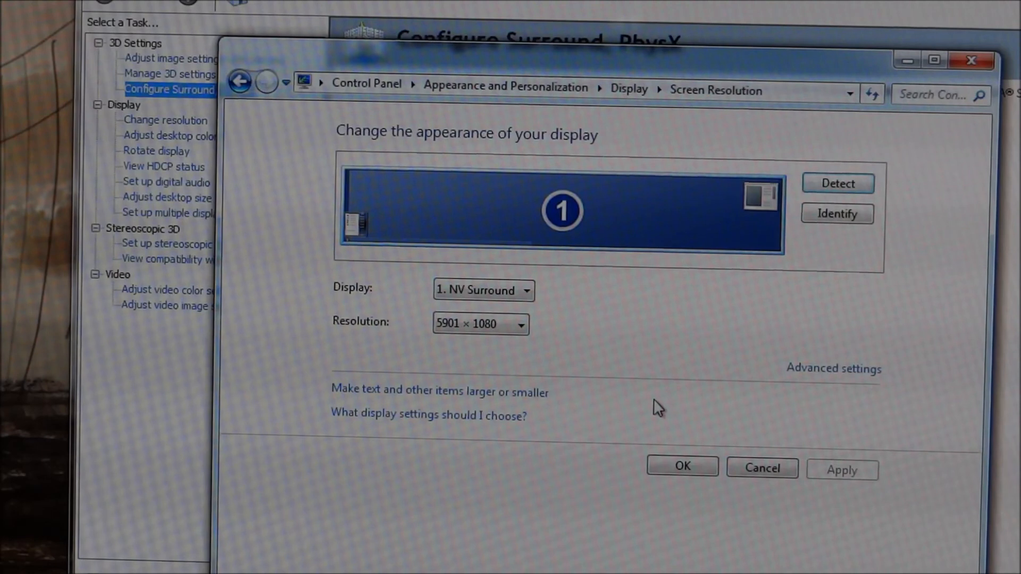
{"action": "mouse_move", "coordinate": [711, 350]}
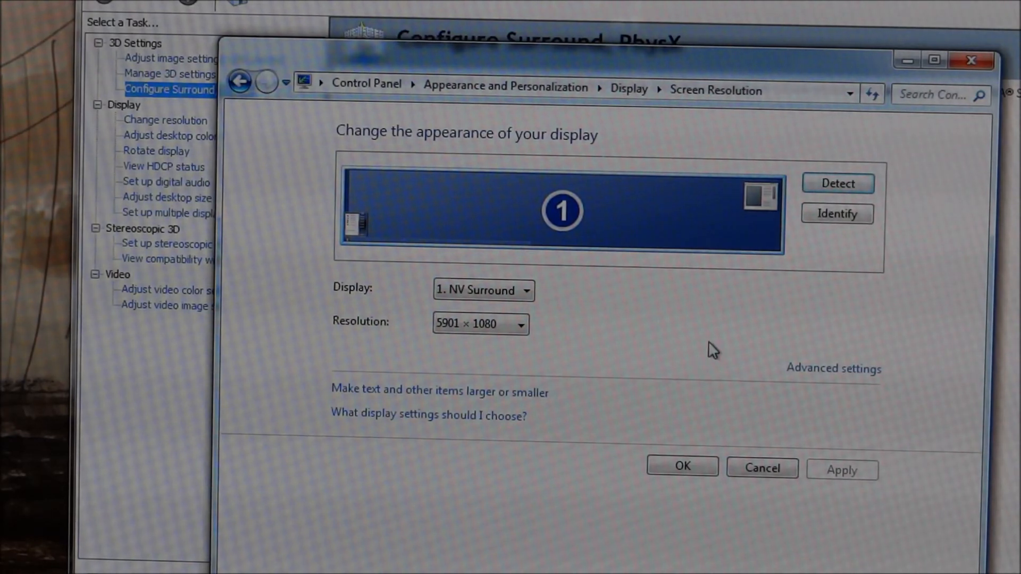
{"action": "mouse_move", "coordinate": [437, 13]}
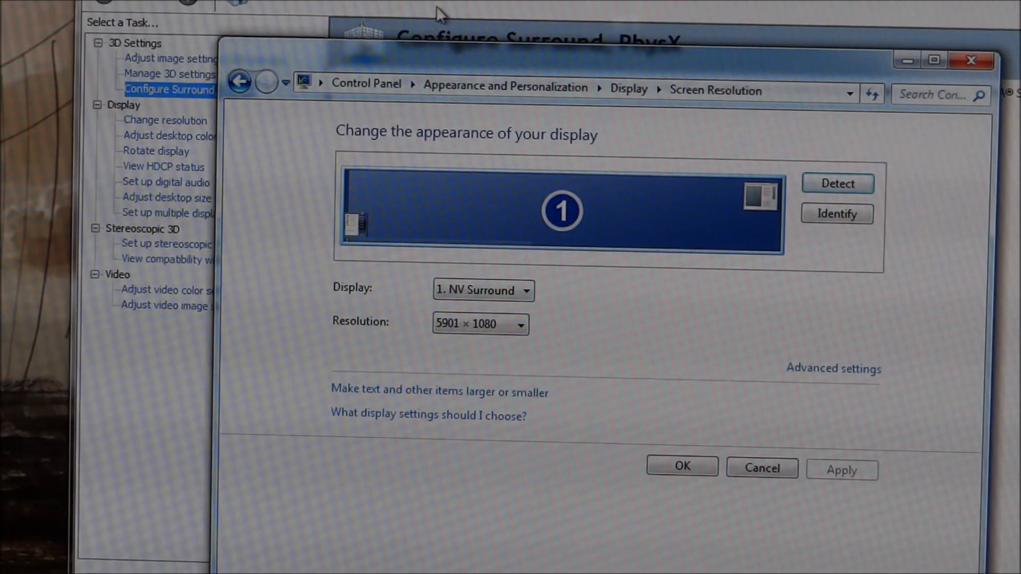